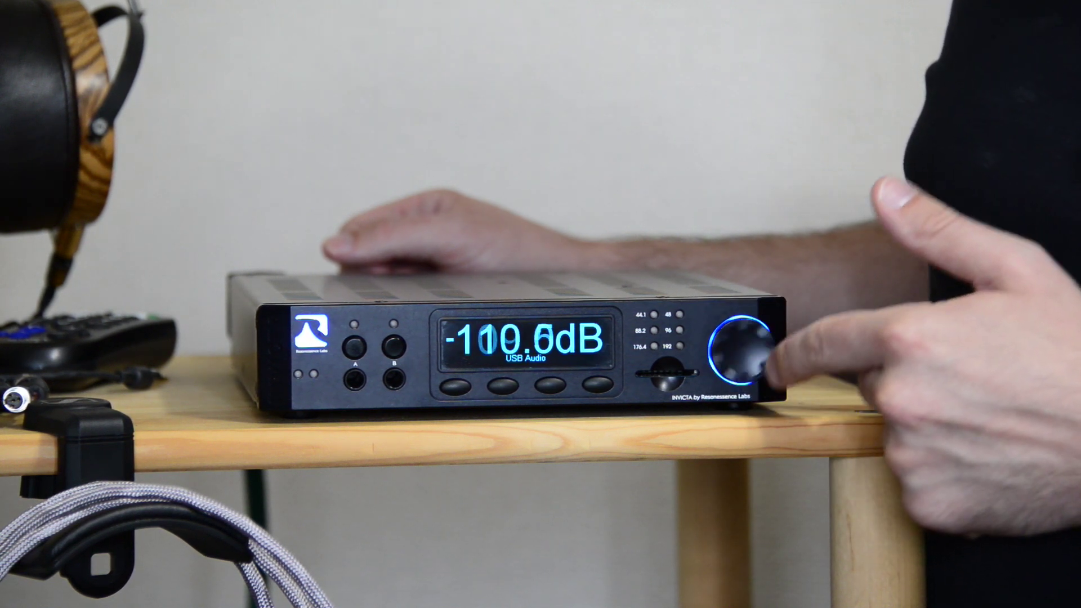
pyautogui.moveTo(750, 351); pyautogui.dragTo(730, 338)
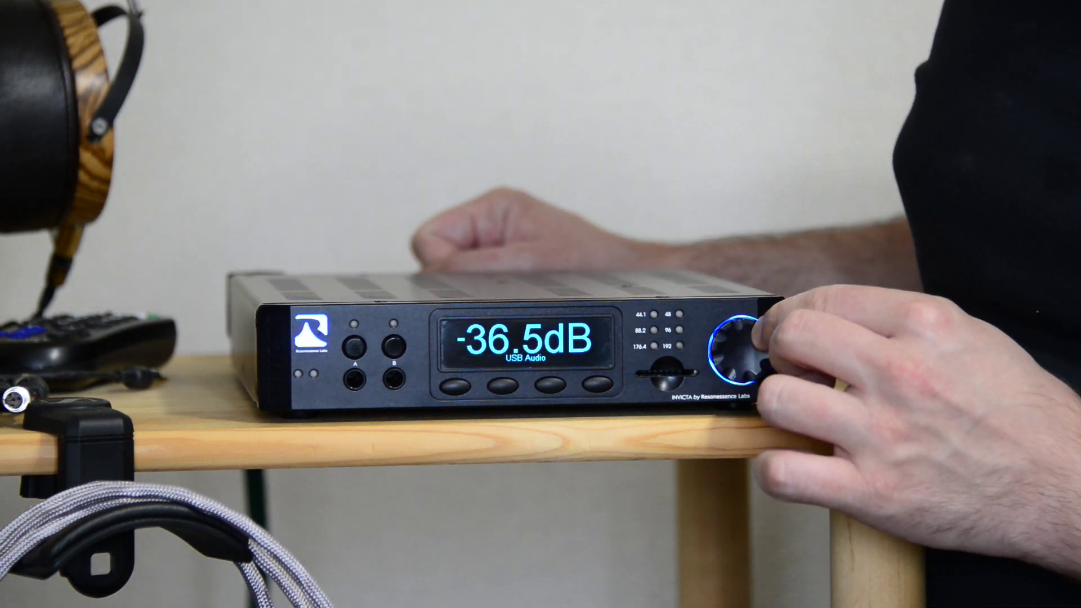
pyautogui.moveTo(750, 345); pyautogui.dragTo(731, 358)
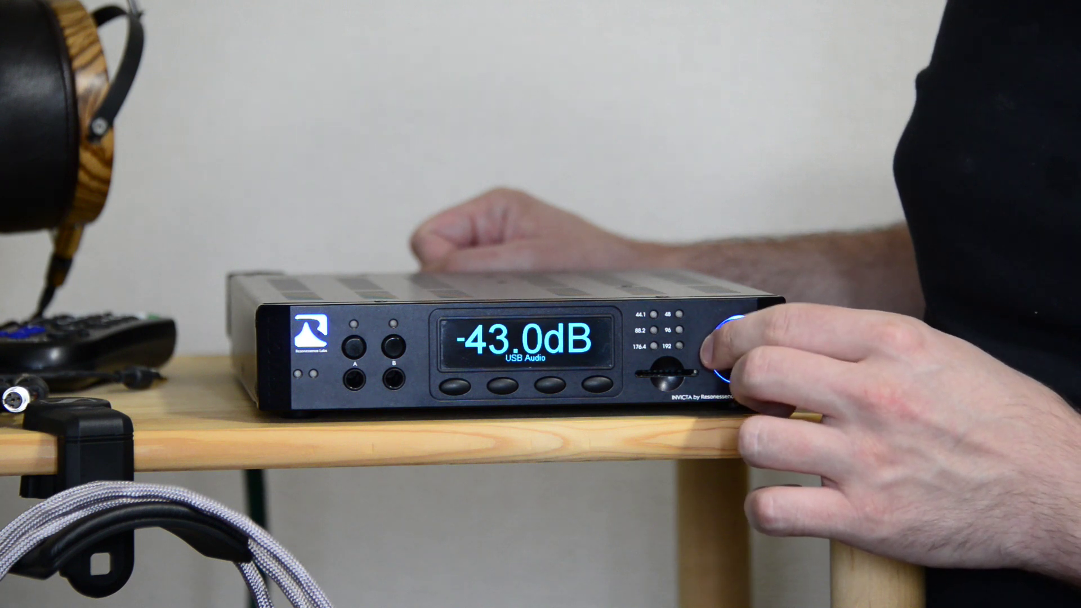